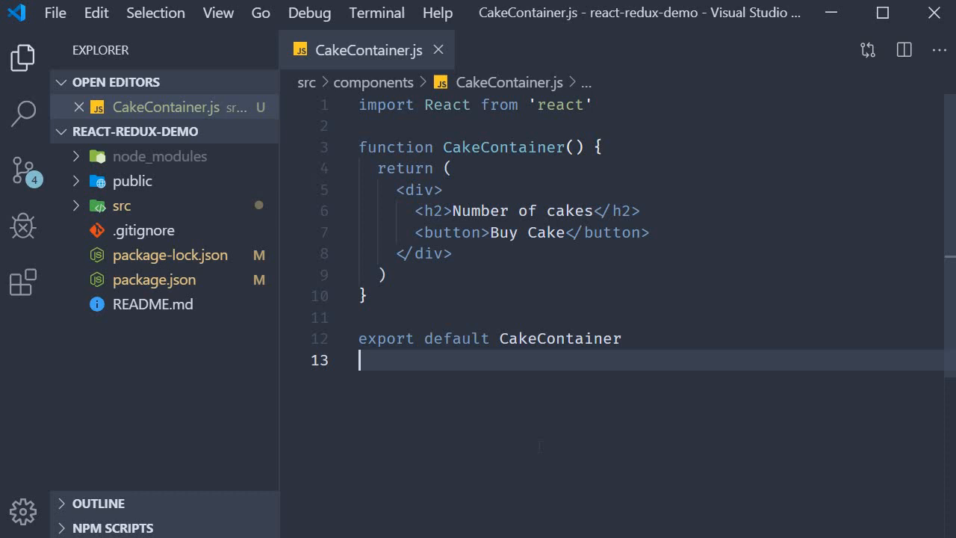
{"action": "mouse_move", "coordinate": [121, 206]}
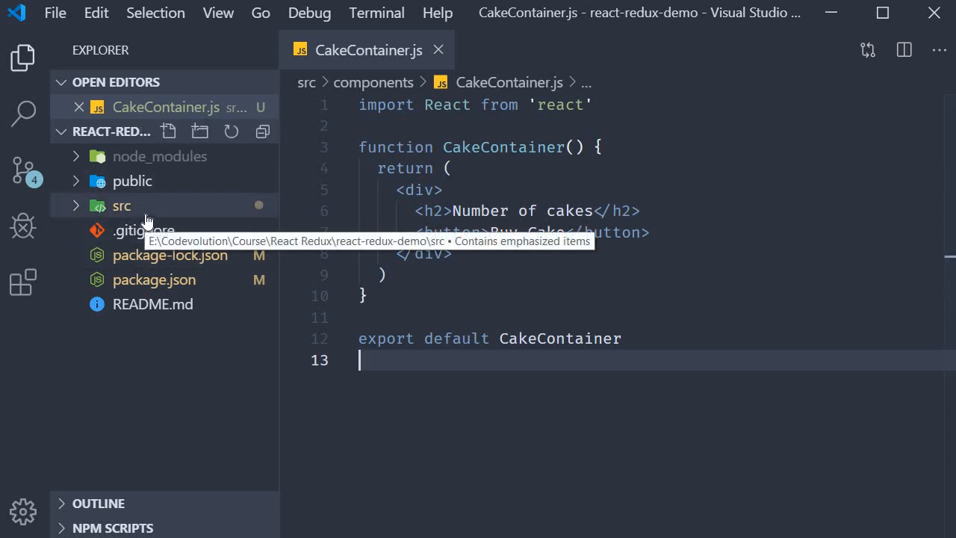
Step: Expand the src folder in the Explorer to list its components folder and files
{"action": "left_click", "coordinate": [121, 206]}
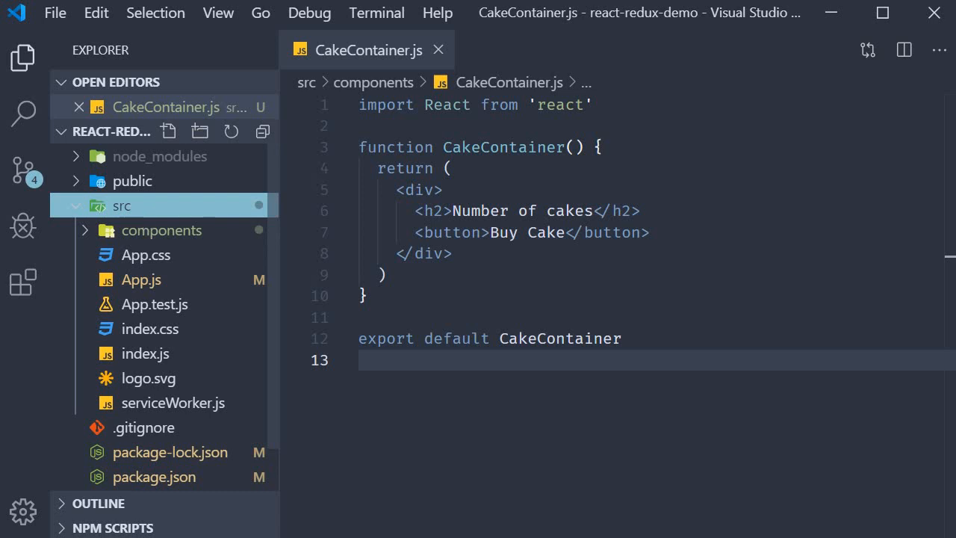
{"action": "mouse_move", "coordinate": [147, 220]}
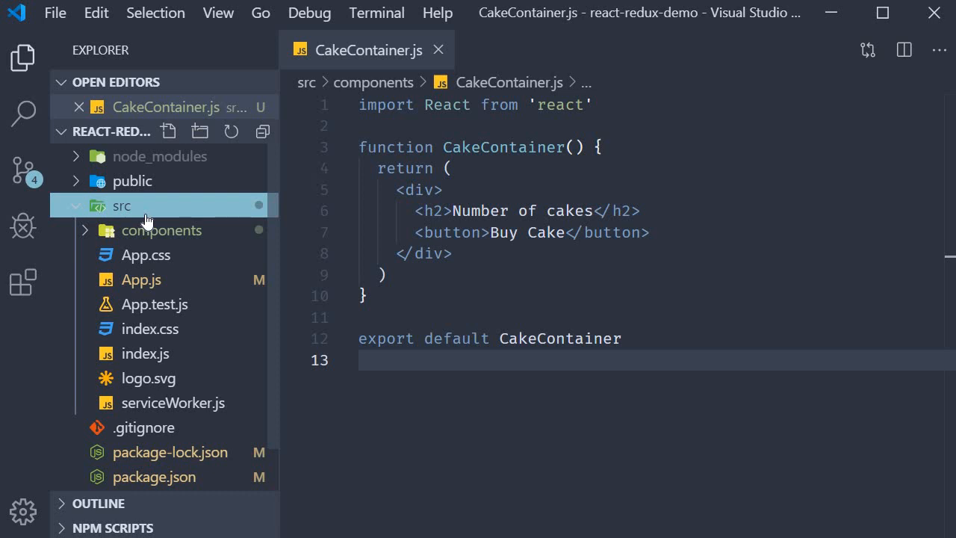
Step: Create a redux folder under src and start a cakes subfolder inside it
{"action": "left_click", "coordinate": [425, 254]}
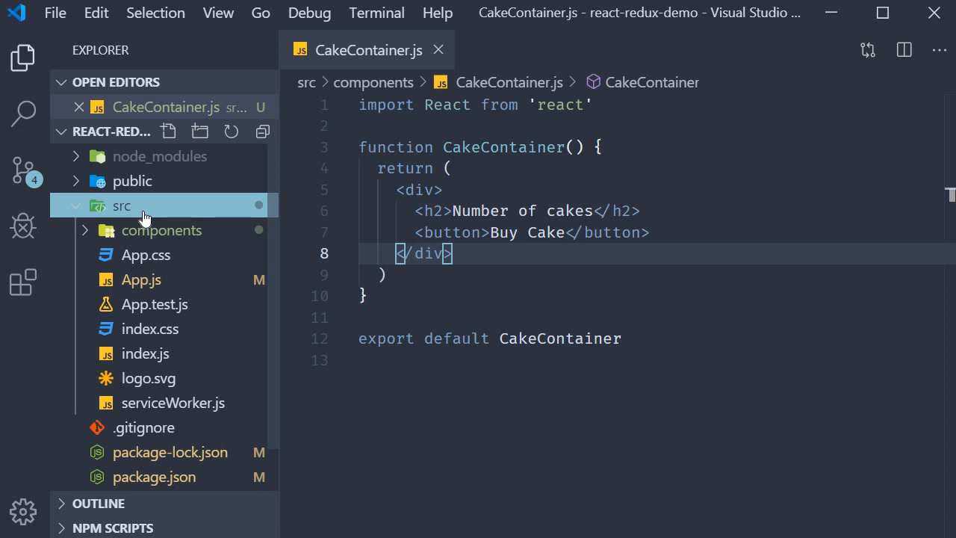
{"action": "left_click", "coordinate": [200, 131]}
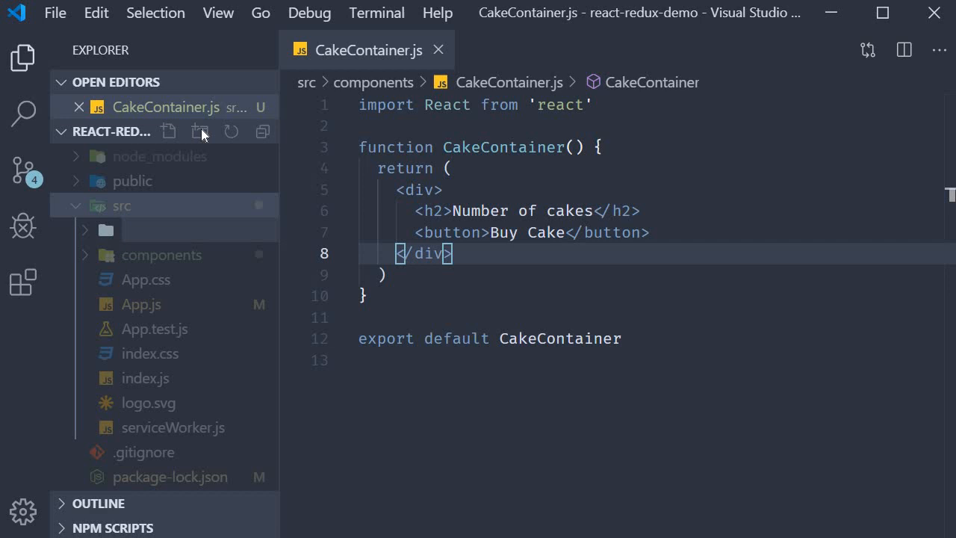
{"action": "left_click", "coordinate": [200, 131]}
{"action": "type", "text": "redux"}
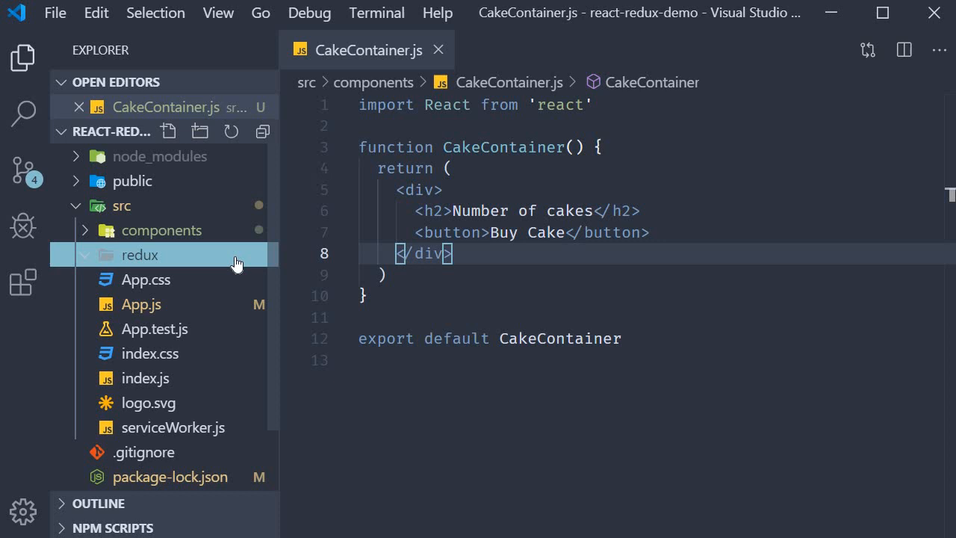
{"action": "mouse_move", "coordinate": [203, 176]}
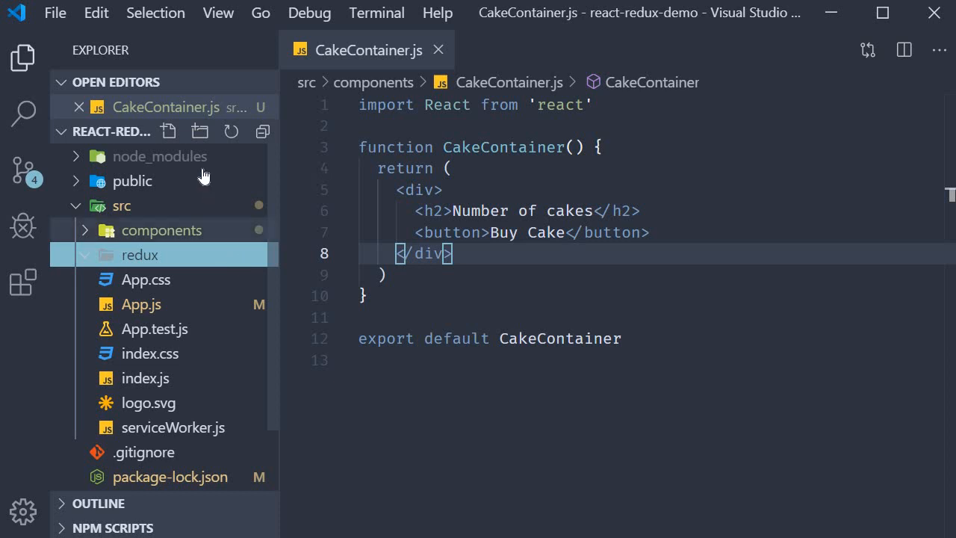
{"action": "left_click", "coordinate": [201, 132]}
{"action": "type", "text": "cakes"}
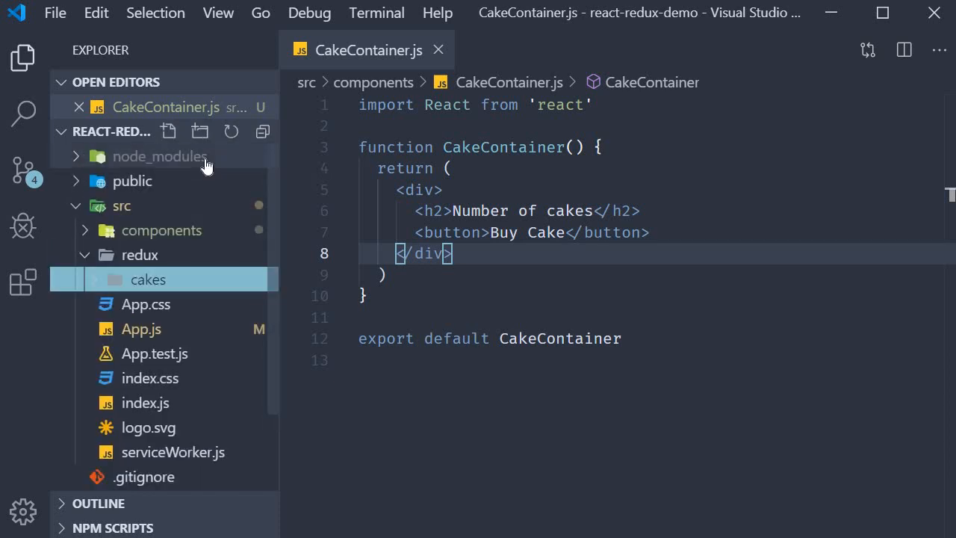
{"action": "mouse_move", "coordinate": [225, 277]}
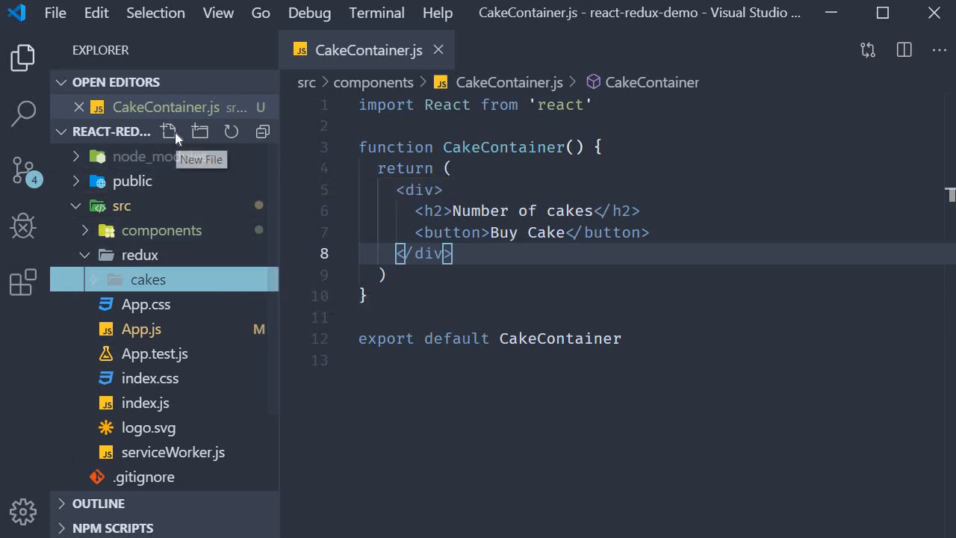
{"action": "type", "text": "cak"}
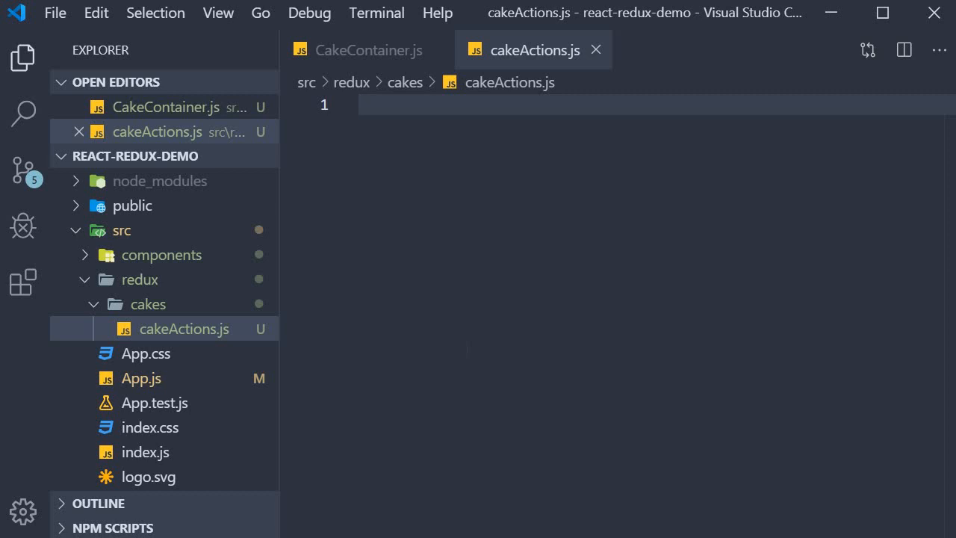
Step: Write const buyCake arrow function returning { type: 'BUY_CAKE' } in cakeActions.js
{"action": "type", "text": "const"}
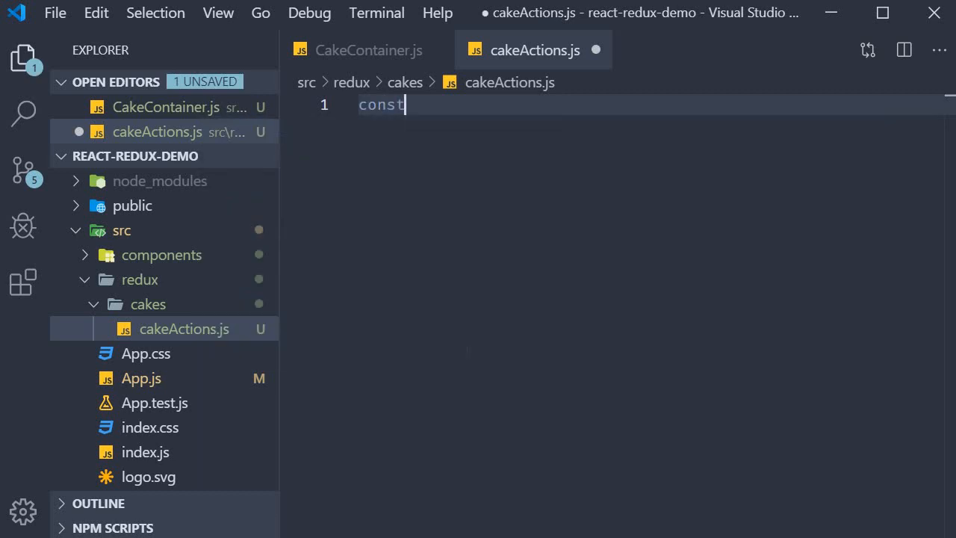
{"action": "type", "text": "buyCake = () => {"}
{"action": "type", "text": "return {}"}
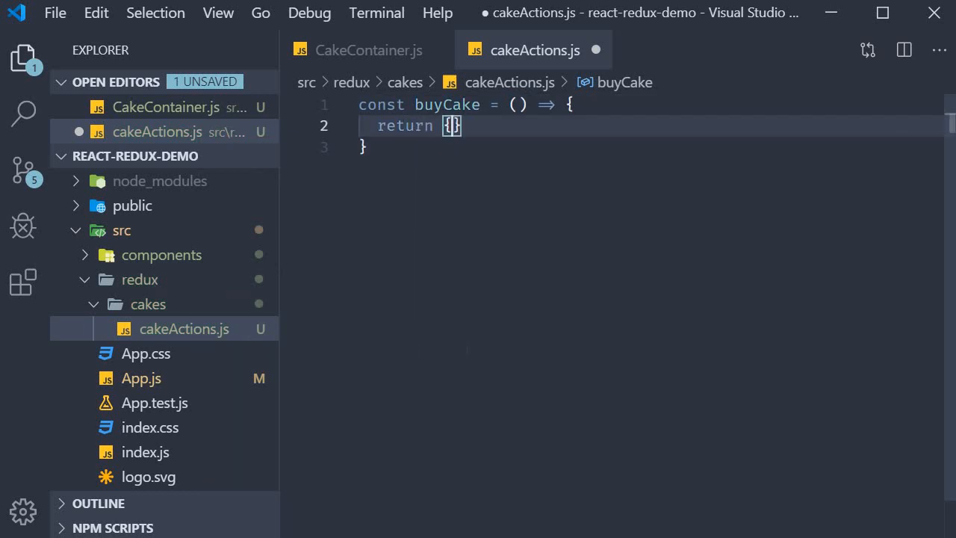
{"action": "key", "text": "Enter"}
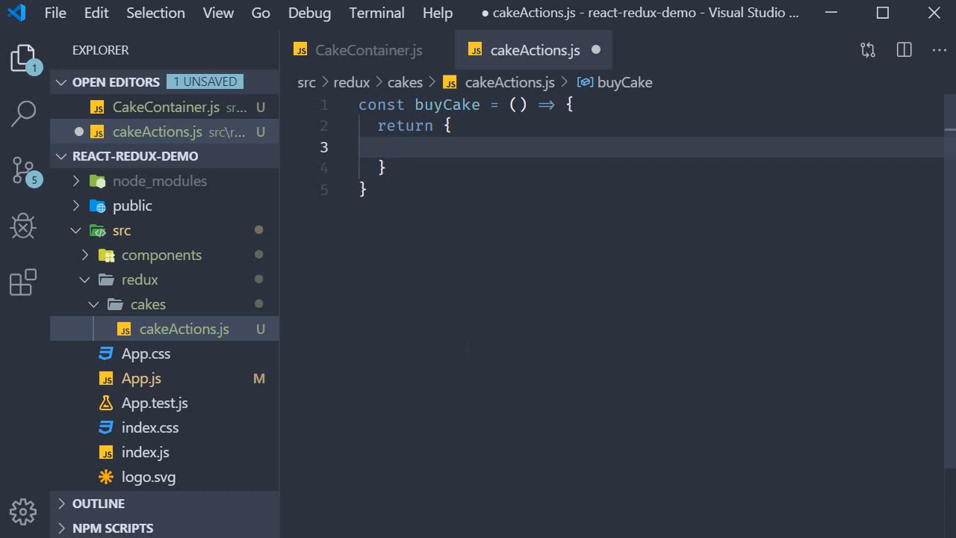
{"action": "type", "text": "type"}
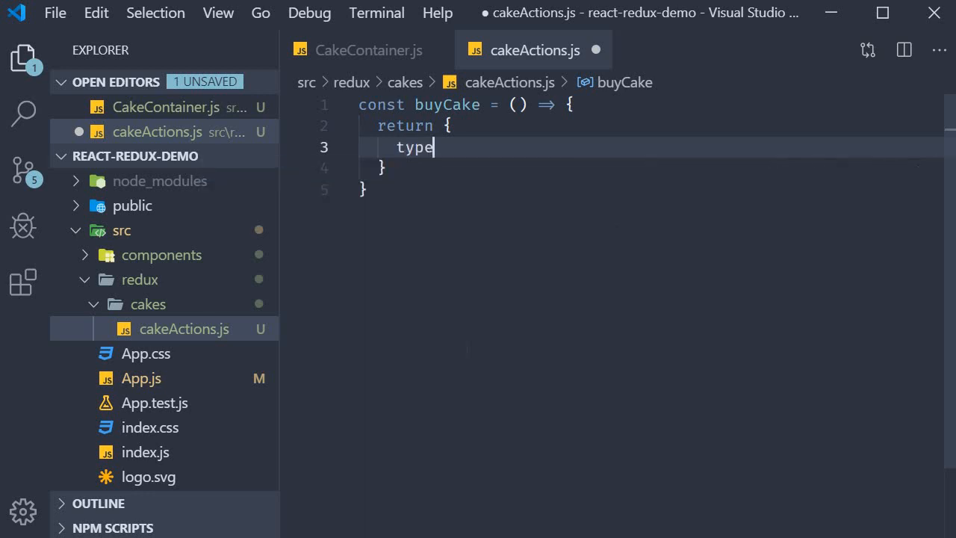
{"action": "type", "text": ": '"}
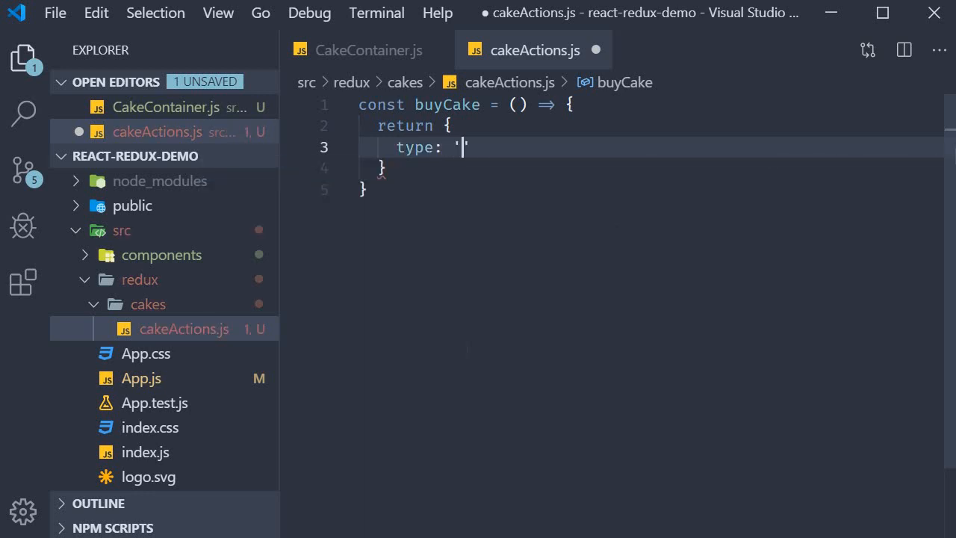
{"action": "type", "text": "BUY_CAKE"}
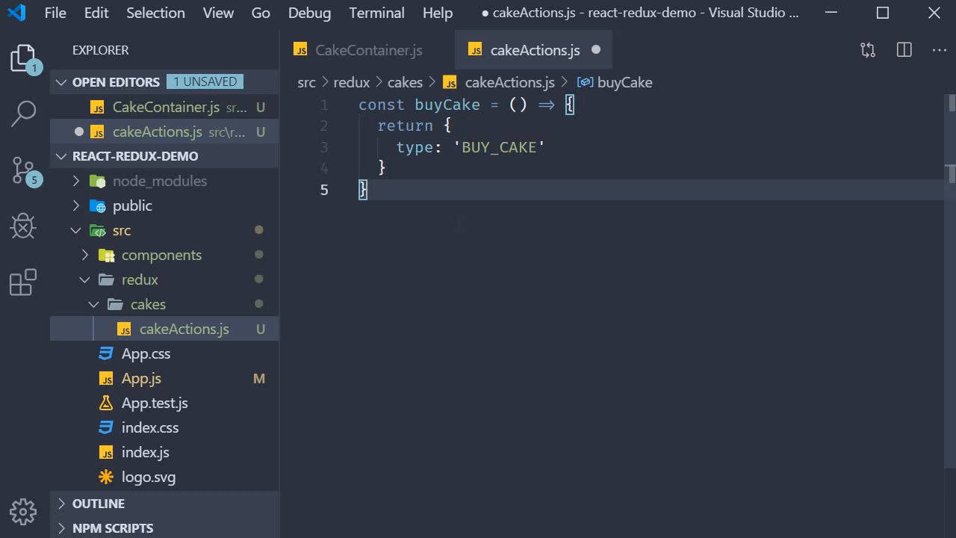
{"action": "mouse_move", "coordinate": [281, 255]}
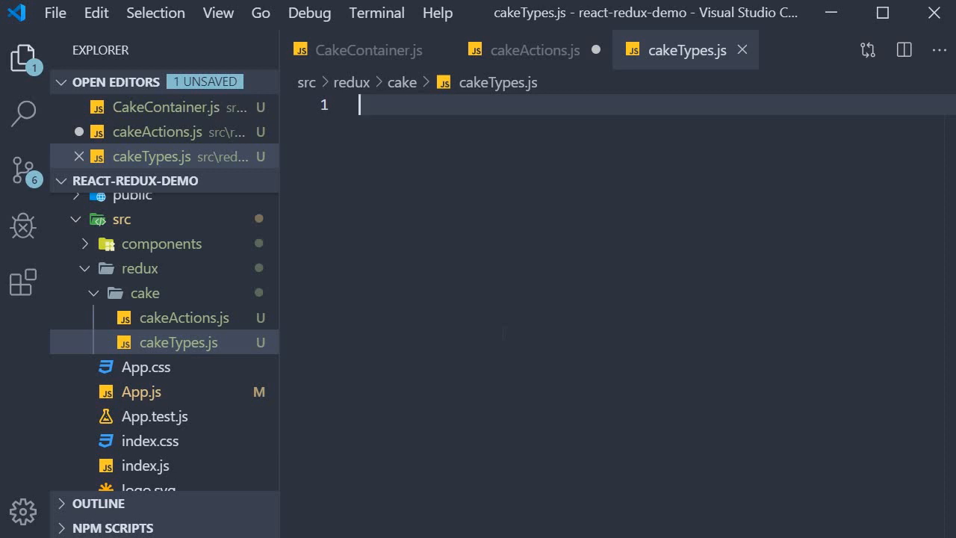
Step: Write export const BUY_CAKE = 'BUY_CAKE' in cakeTypes.js and return to cakeActions.js
{"action": "type", "text": "export const BUY_CAKE"}
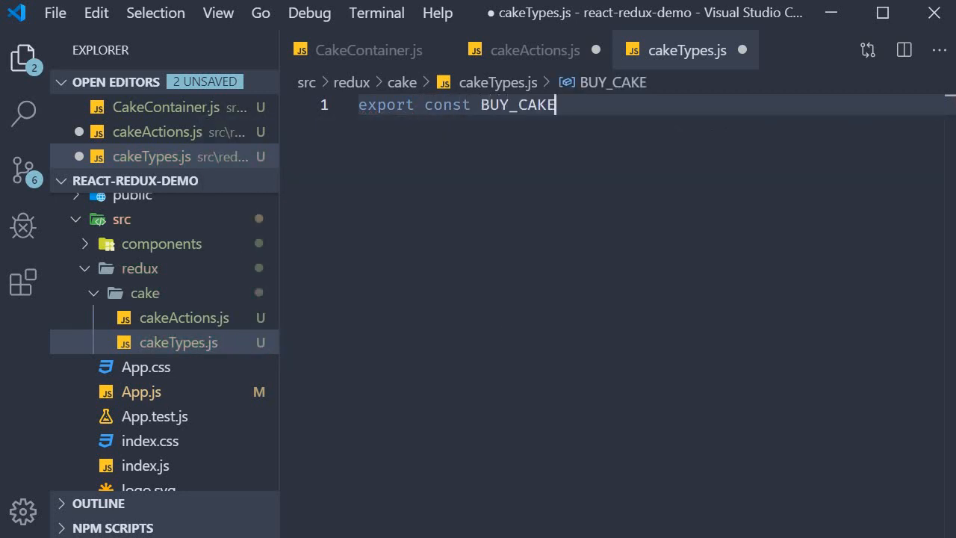
{"action": "type", "text": "= ''"}
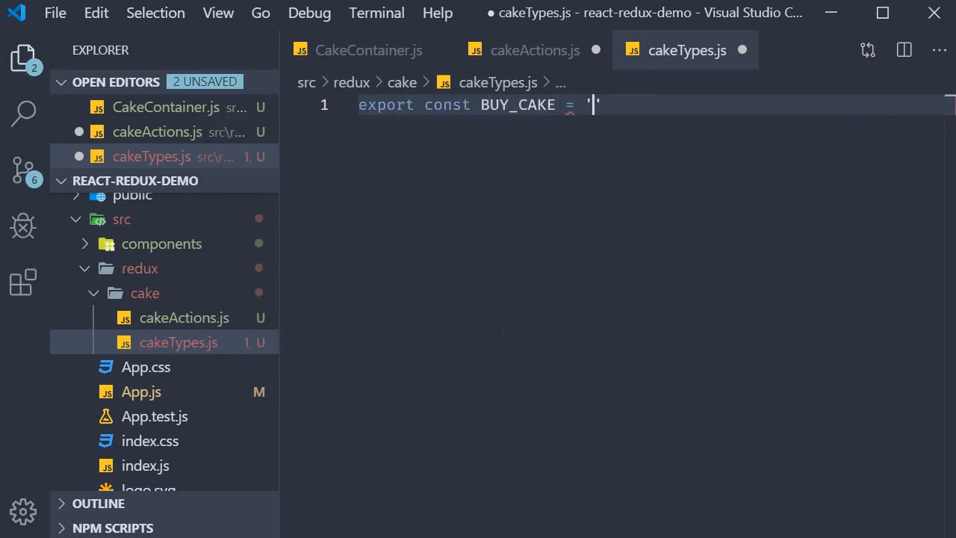
{"action": "type", "text": "BUY_CAKE"}
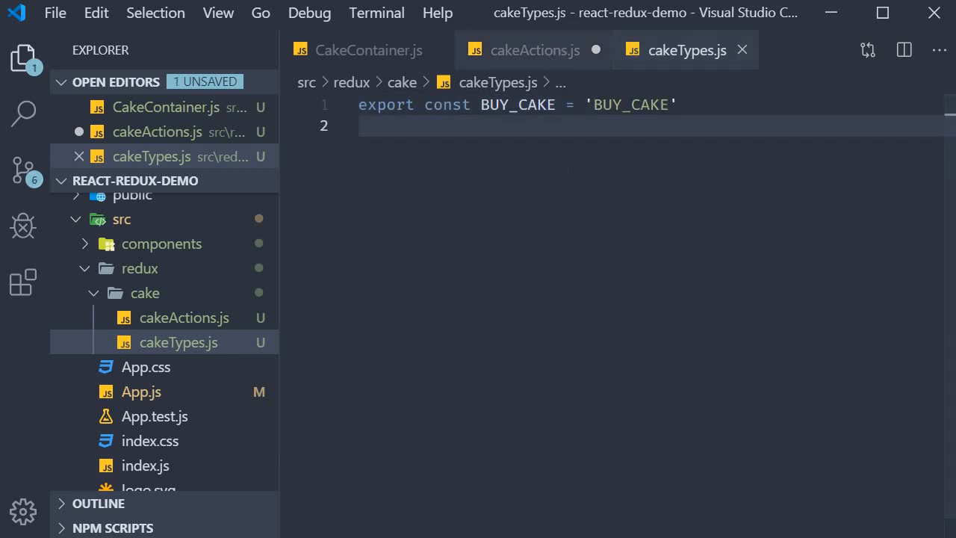
{"action": "left_click", "coordinate": [535, 49]}
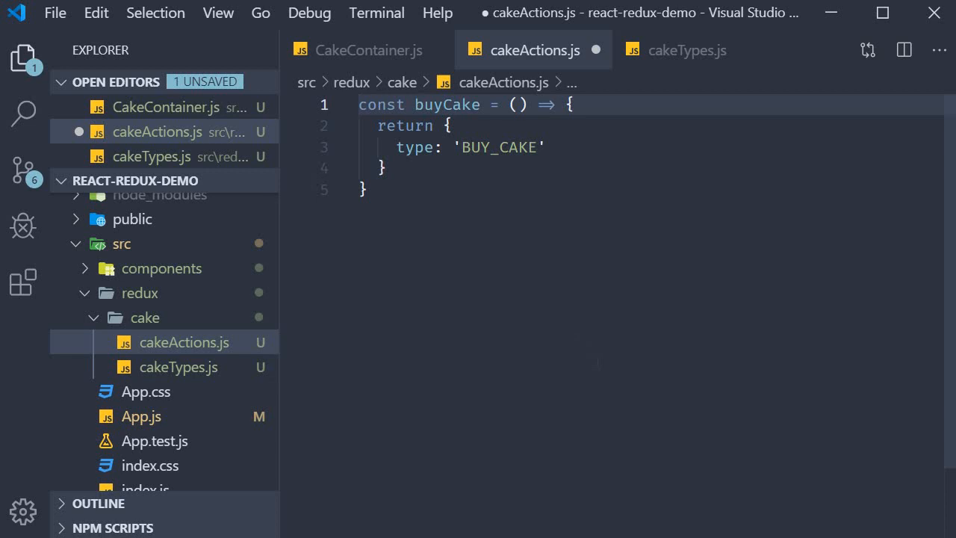
Step: Import { BUY_CAKE } from './cakeTypes' and export the buyCake function
{"action": "type", "text": "import { BUY_CAKE"}
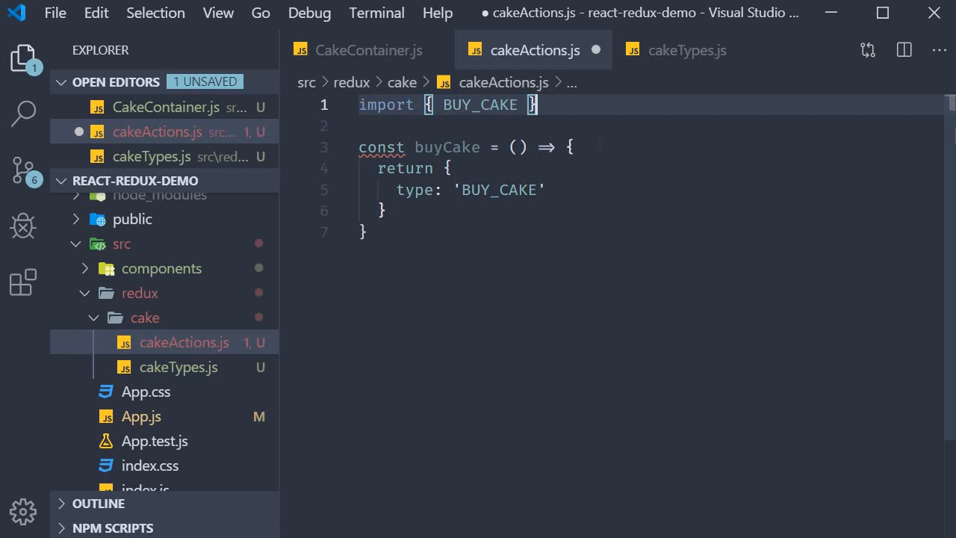
{"action": "type", "text": "from './cakeTypes'"}
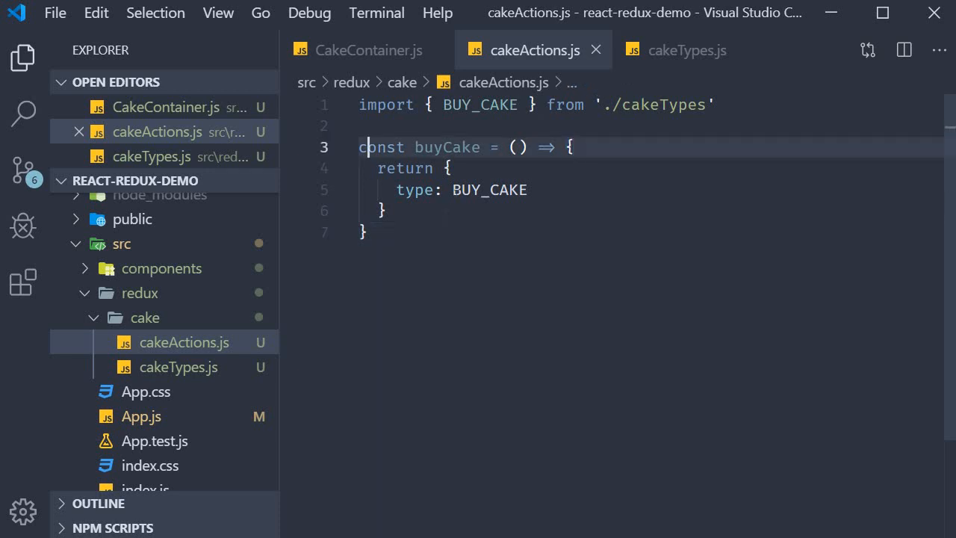
{"action": "type", "text": "export"}
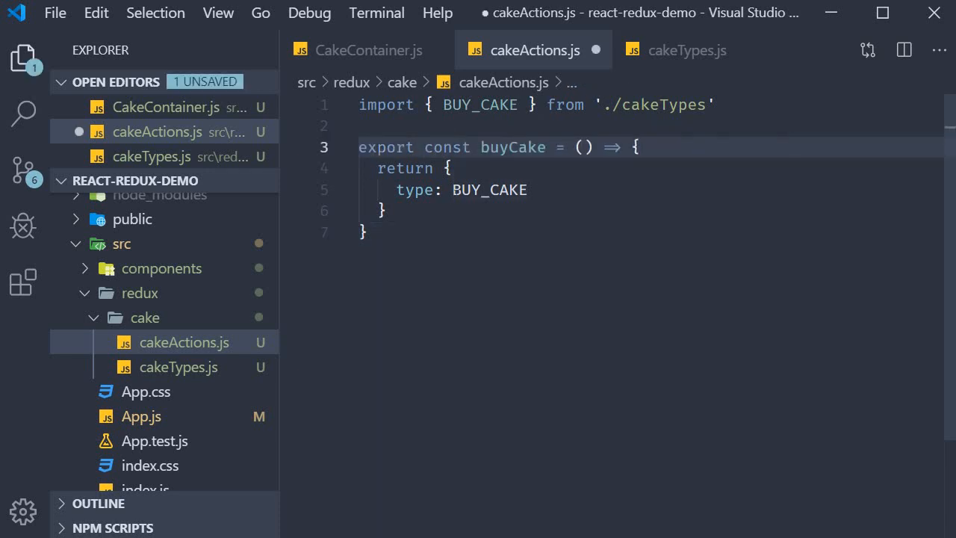